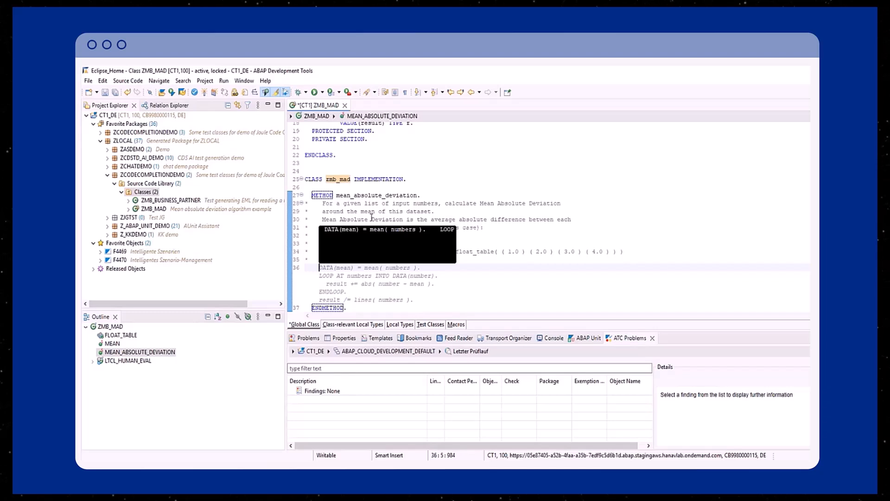
Scroll the ZMB_BUSINESS_PARTNER class down to the name_of_business_partner_by_id method implementation.
scroll("down", 3)
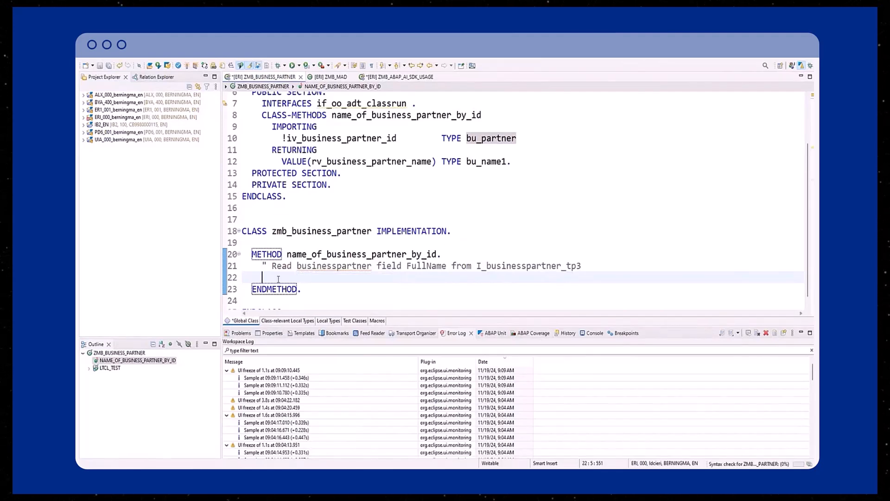
type("SELECT SINGLE FullName FROM I_businesspartner_tp3 INTO @rv_business_partner_name WHERE BusinessPartner = @iv_")
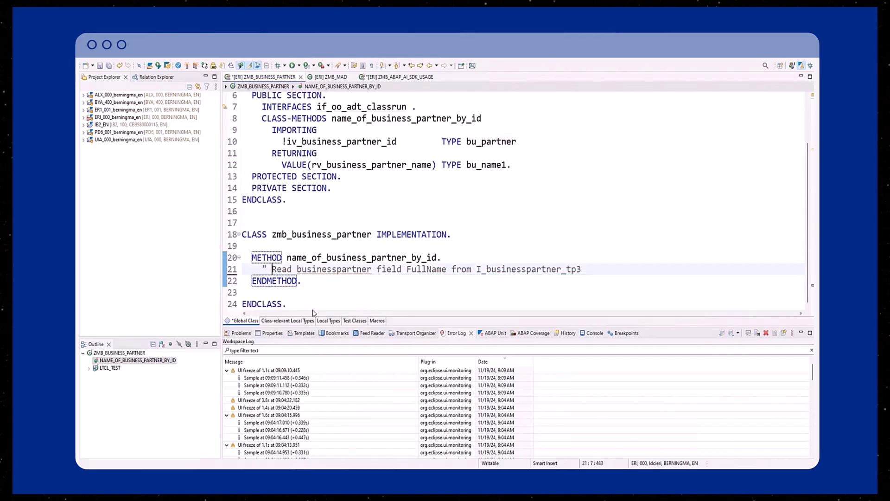
Reword the comment to 'Use RAP/EML' and accept Joule's READ ENTITIES OF I_BusinessPartnerTP_3 suggestion into lt_result.
type("Use RAP/EML to r")
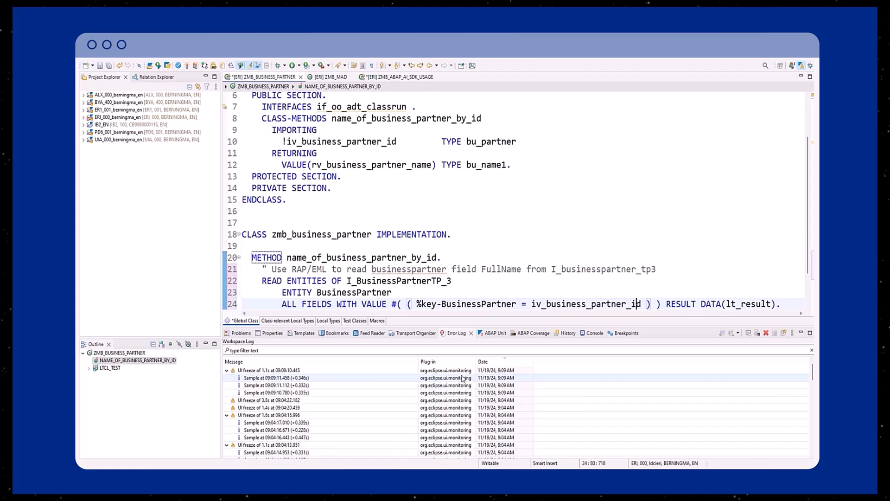
double_click(588, 304)
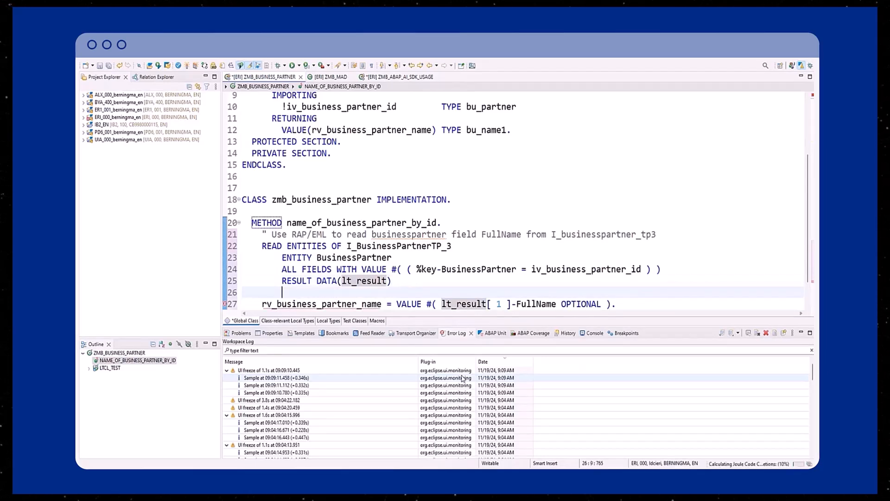
Add FAILED DATA(lt_failed) and REPORTED DATA(lt_reported) to the READ ENTITIES statement and activate the class.
type("FAILED DATA(lt_failed).")
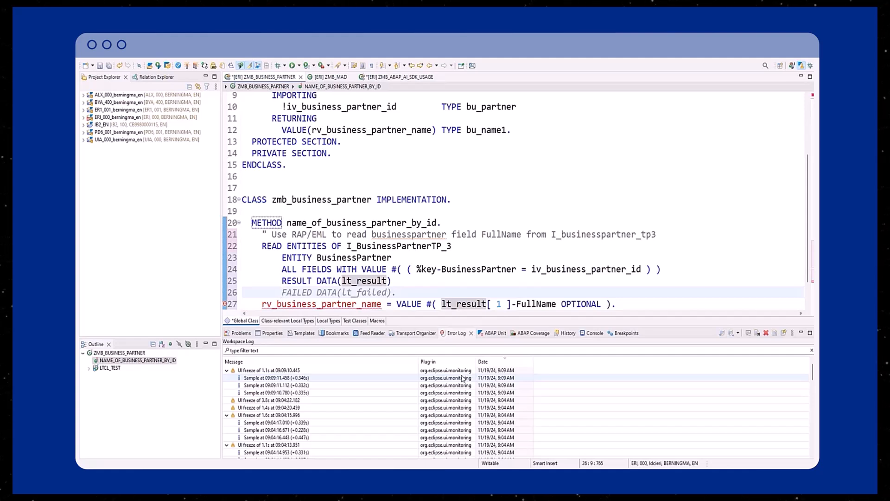
left_click(282, 292)
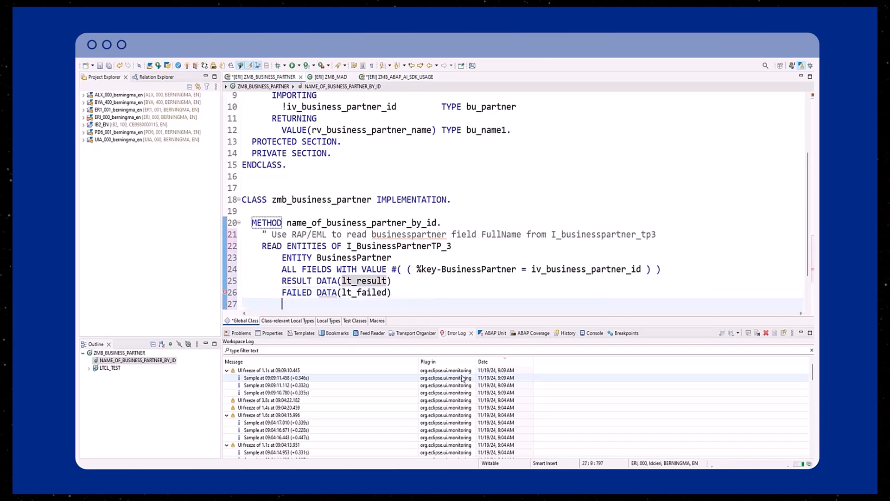
type("REPORTED DATA(lt_reported).")
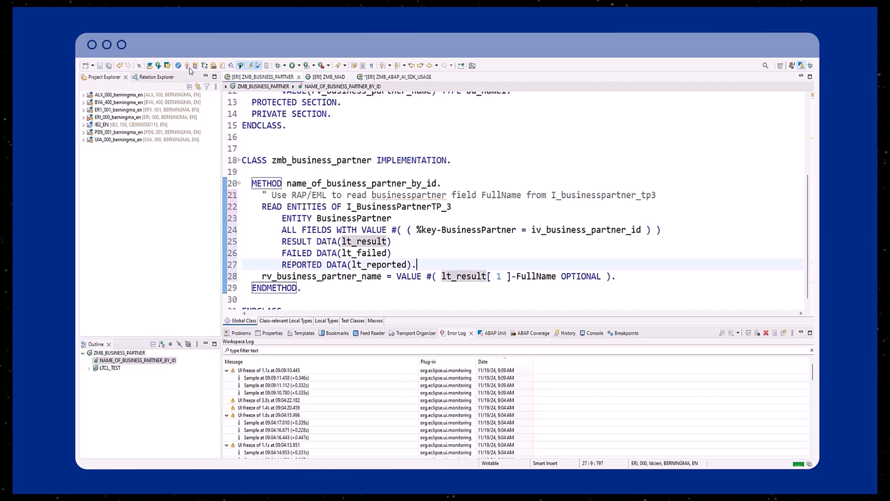
left_click(187, 65)
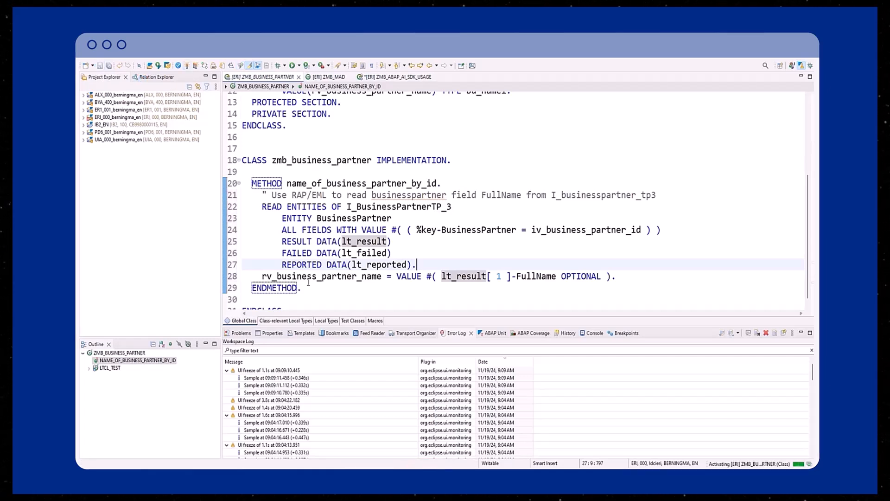